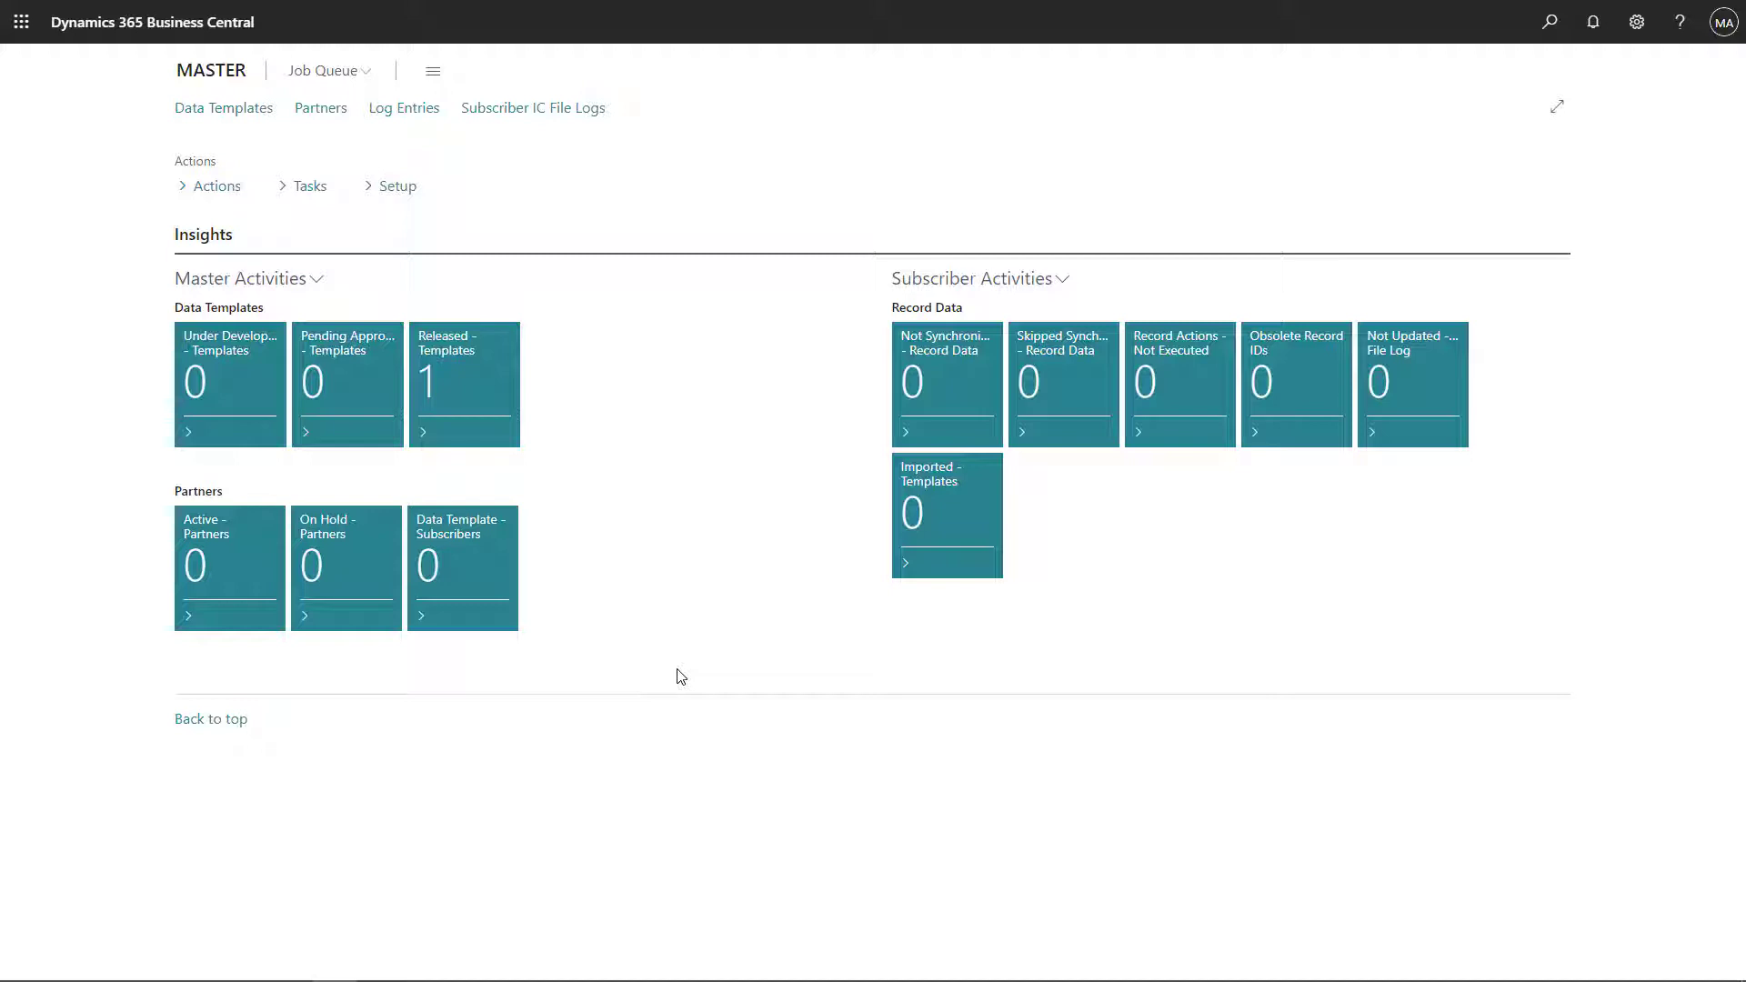
pyautogui.moveTo(221, 107)
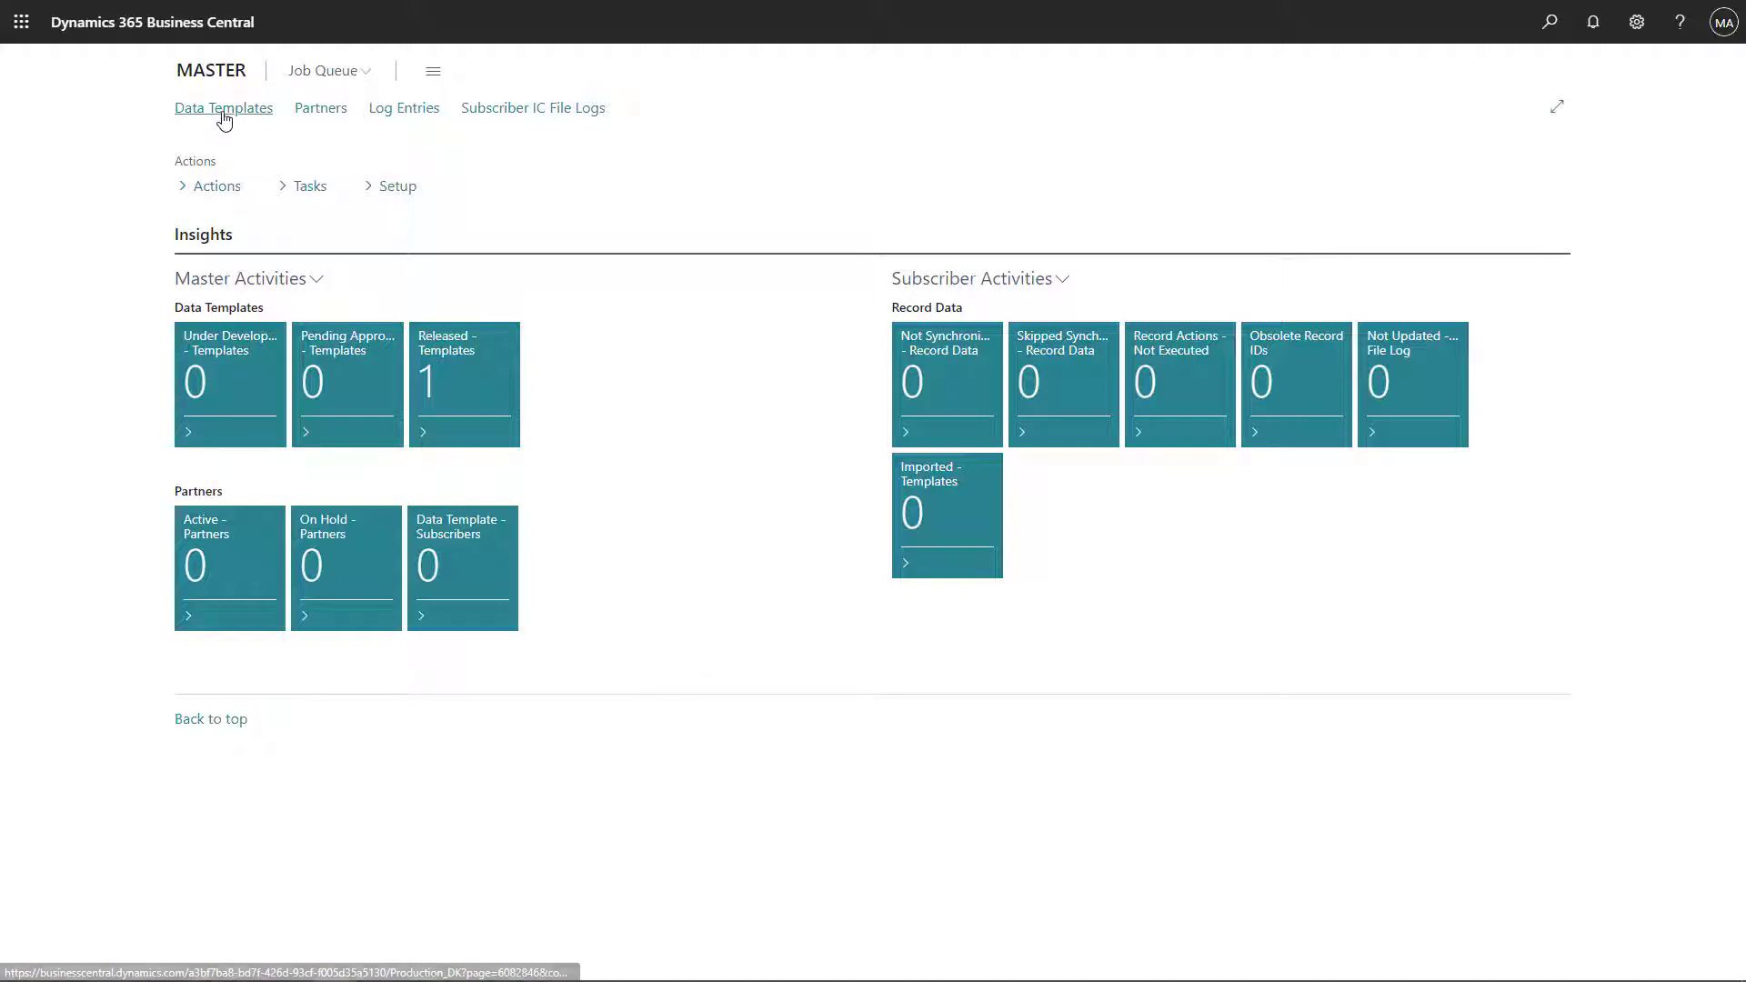
# - Show the Data Templates list from the MASTER role centre
pyautogui.click(222, 108)
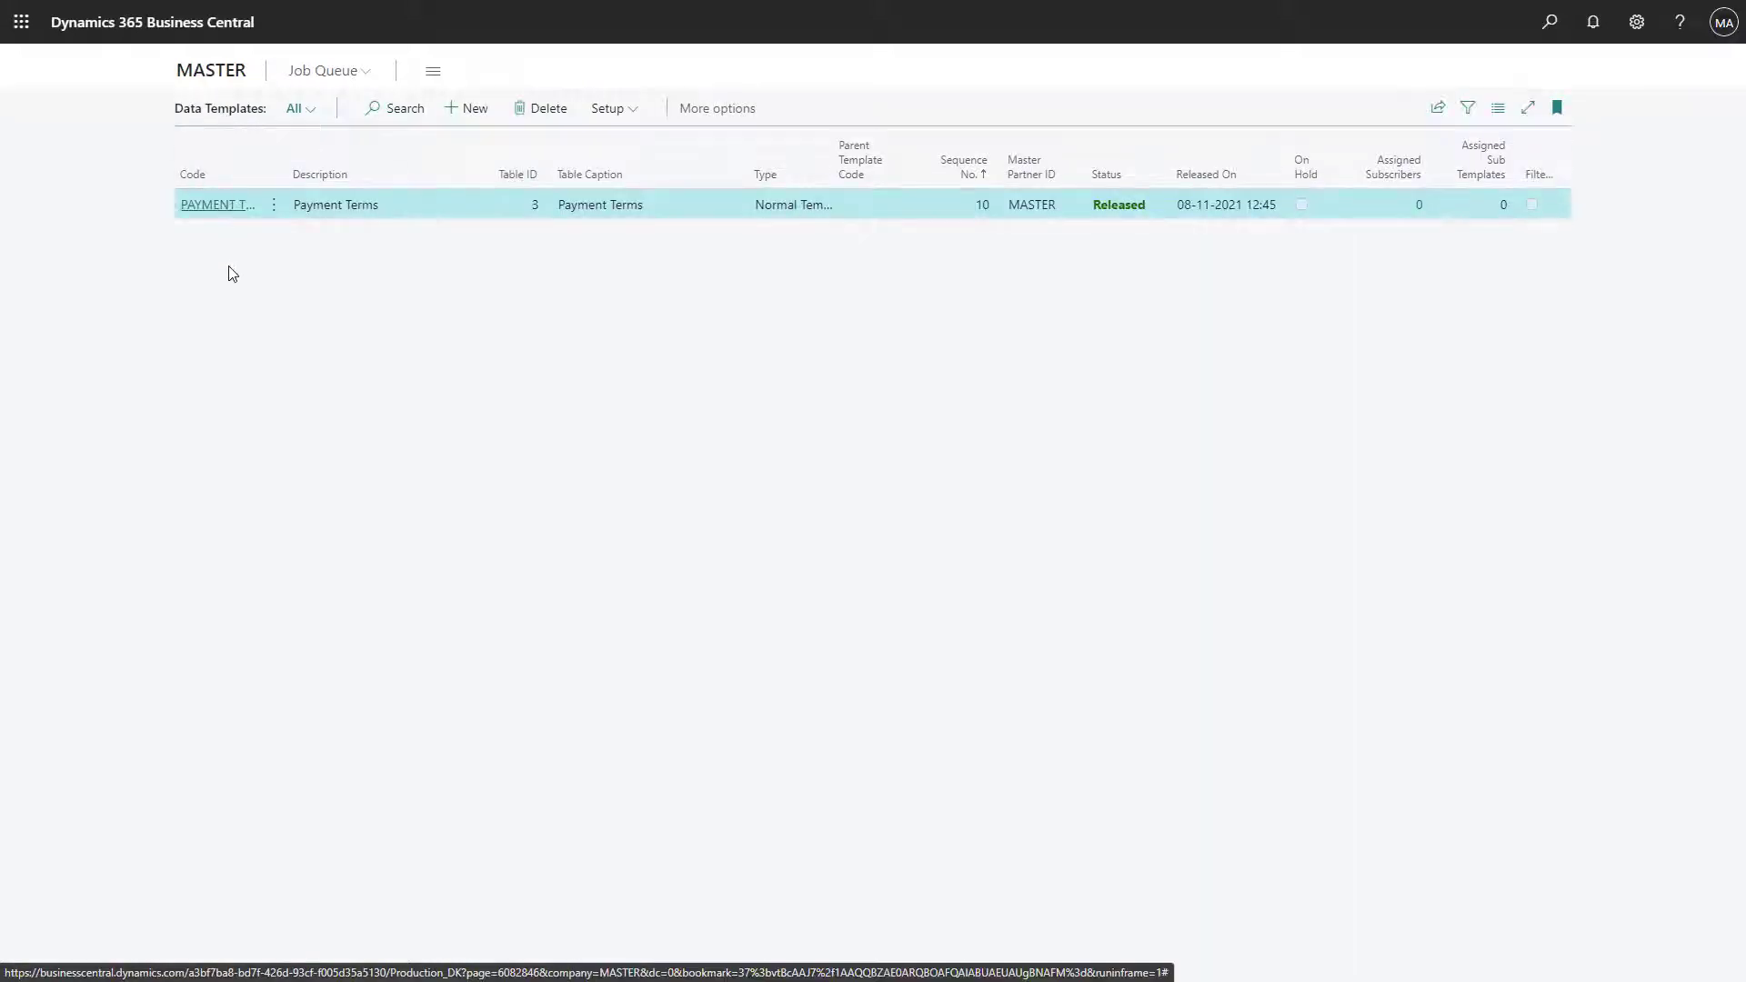
pyautogui.moveTo(217, 206)
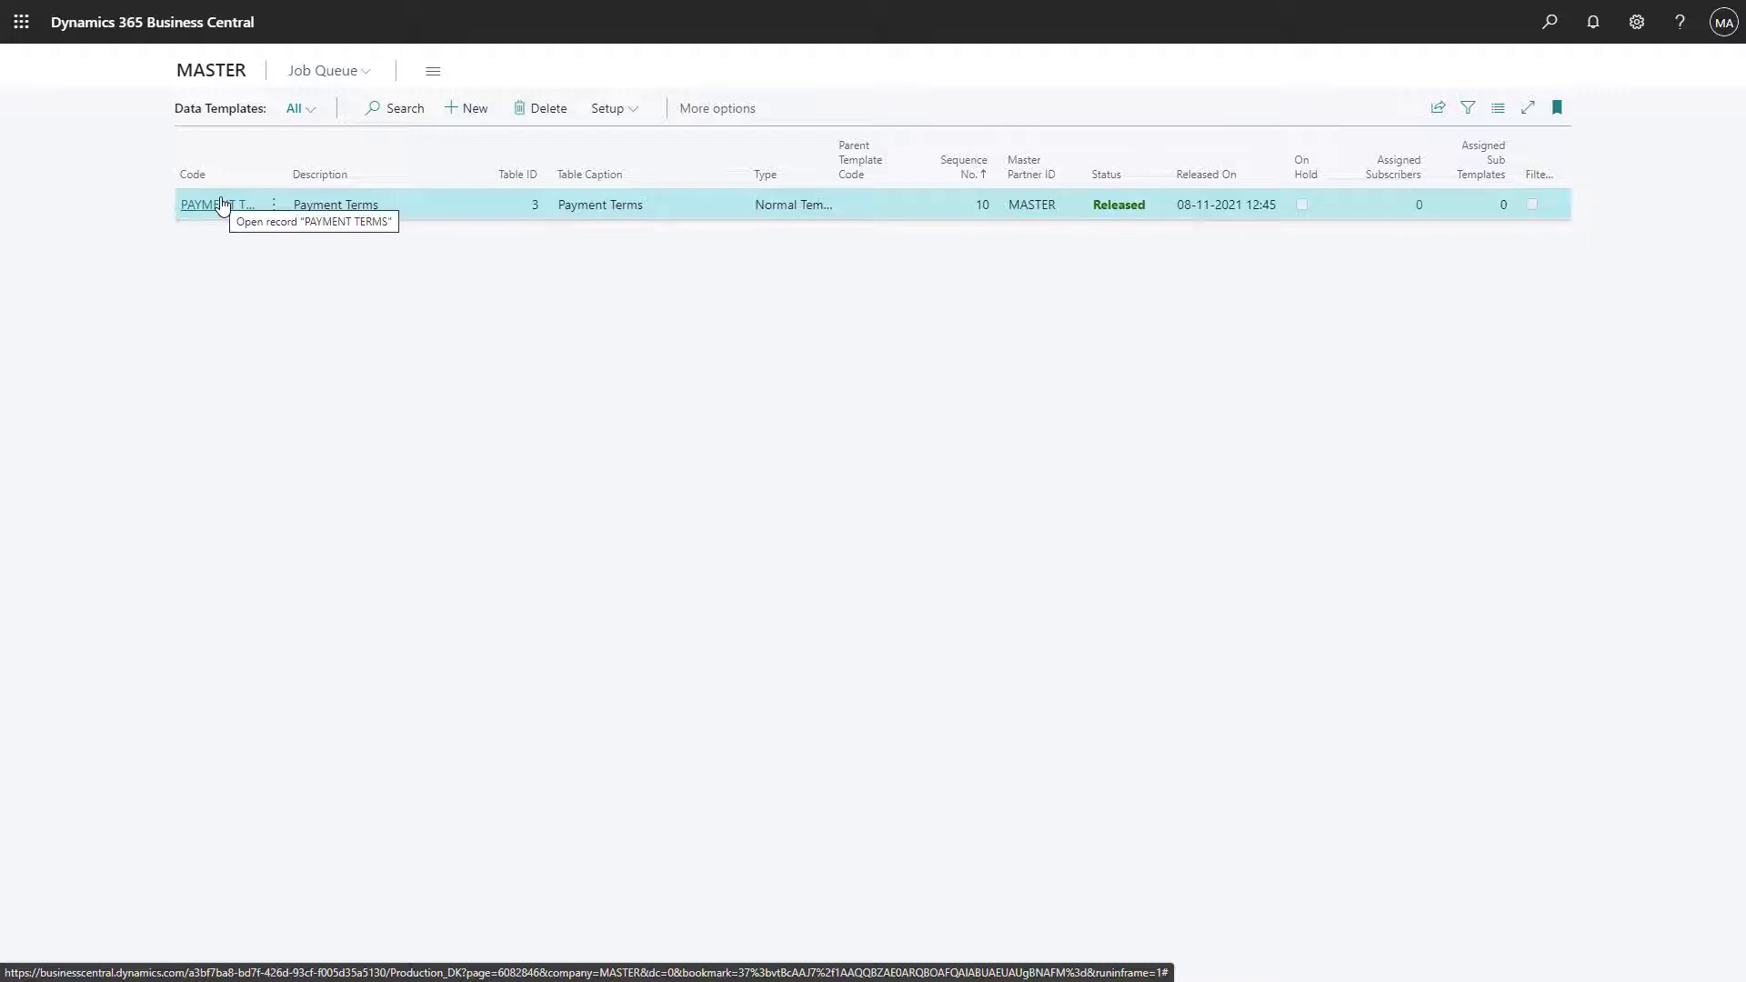
# - Edit the PAYMENT TERMS template card and set its Status to Under Development
pyautogui.click(211, 203)
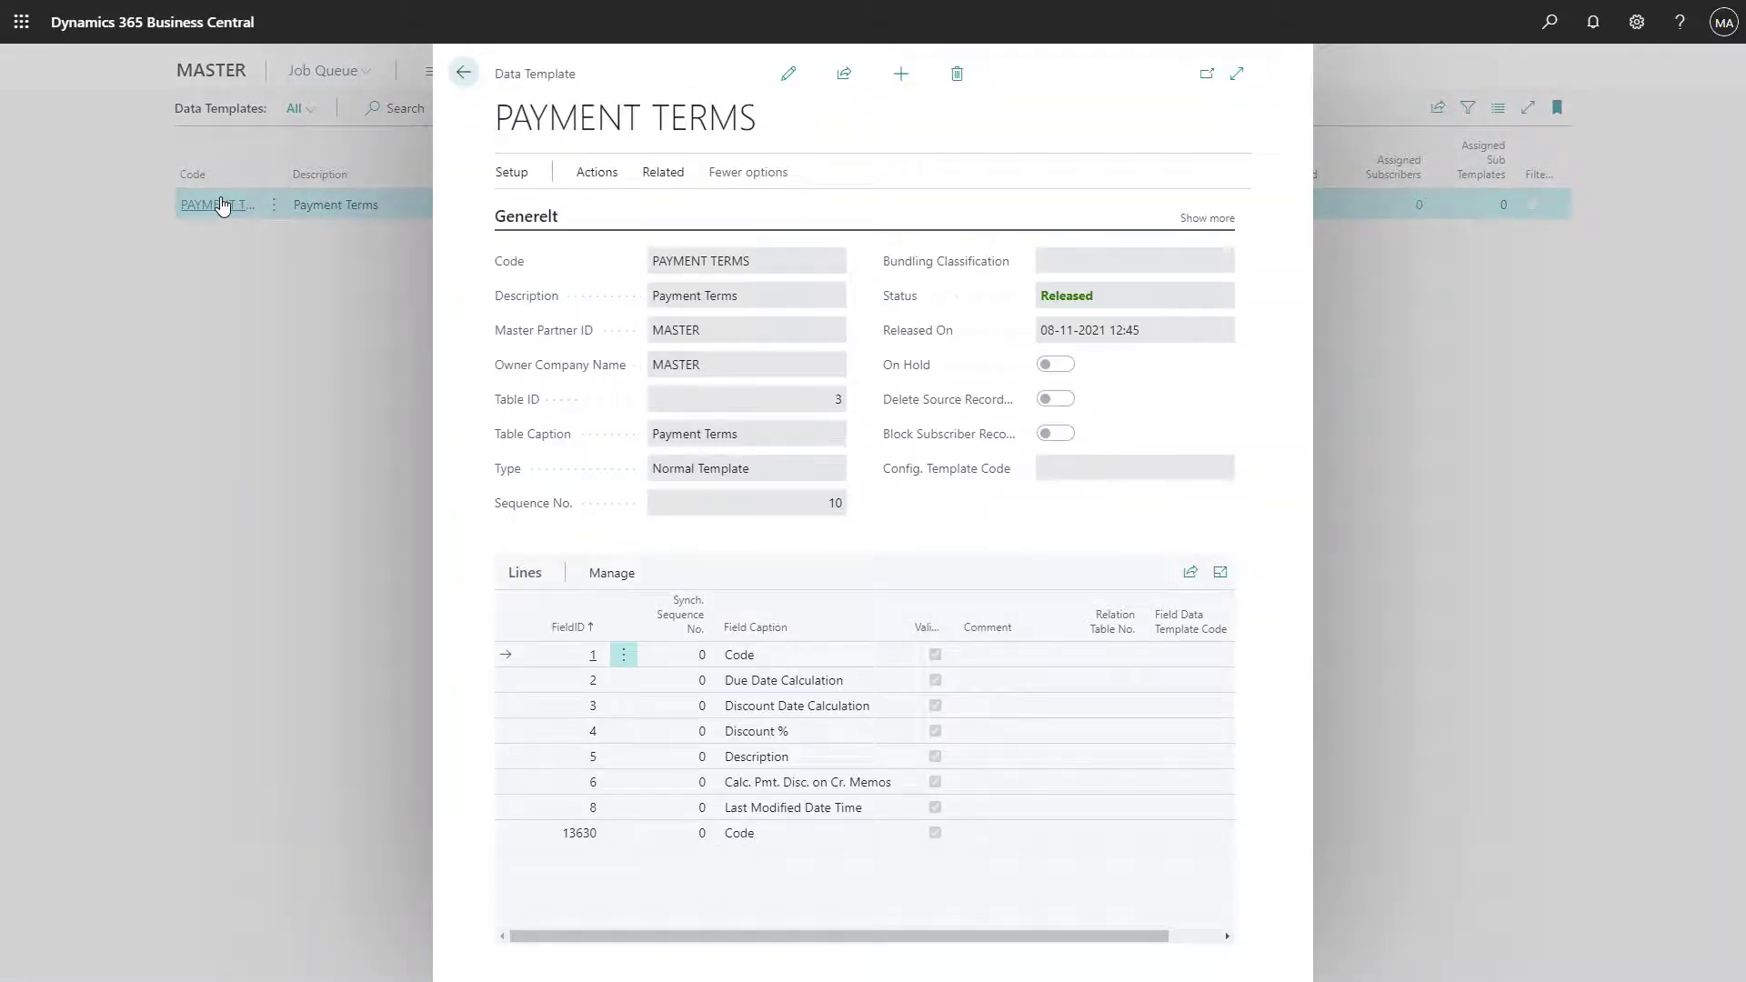
pyautogui.moveTo(342, 173)
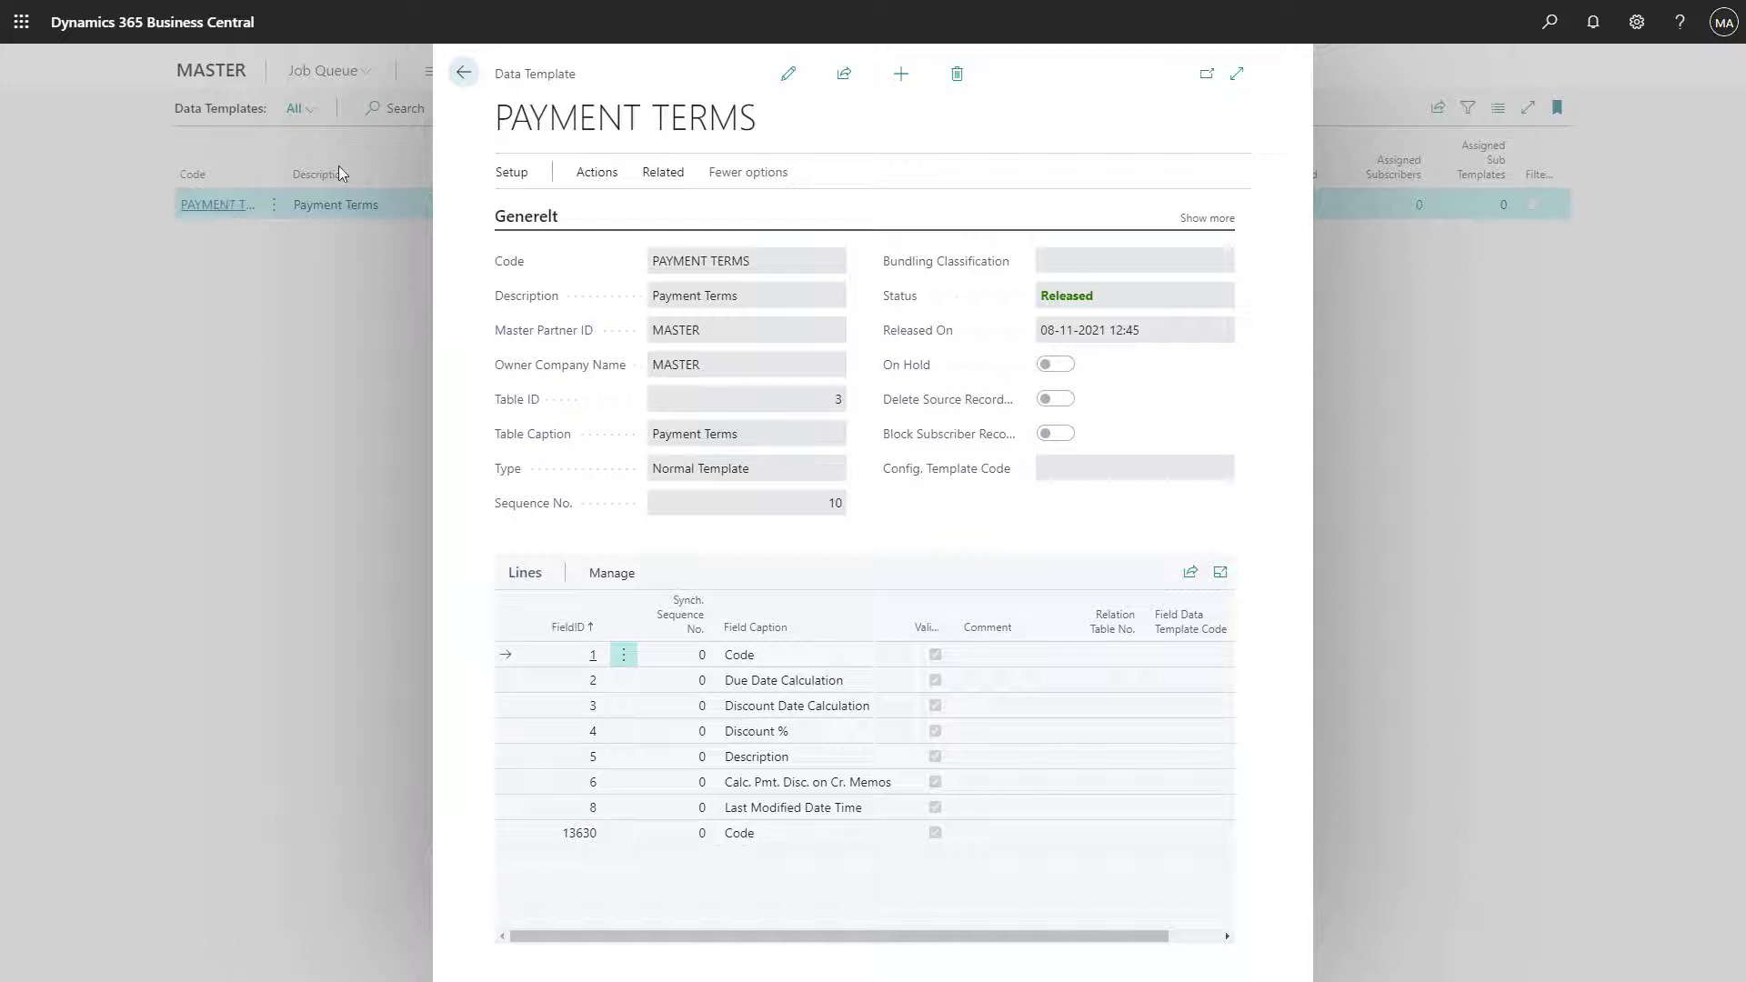
pyautogui.click(1133, 295)
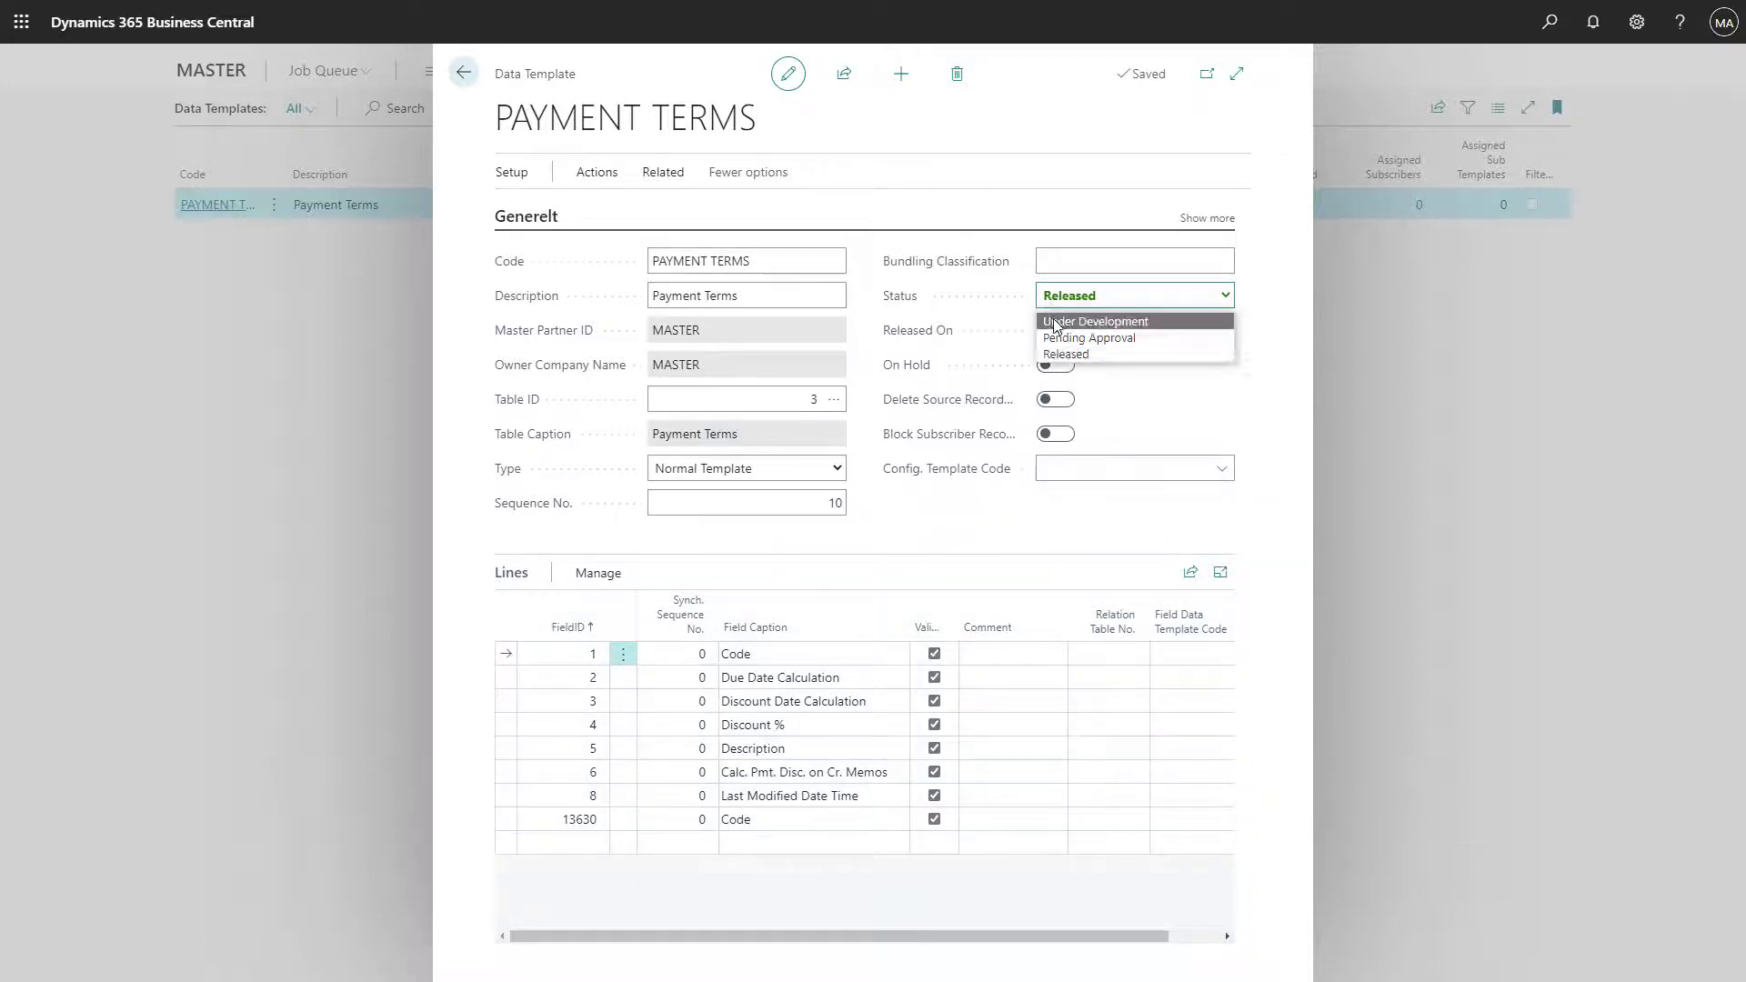
pyautogui.click(1093, 320)
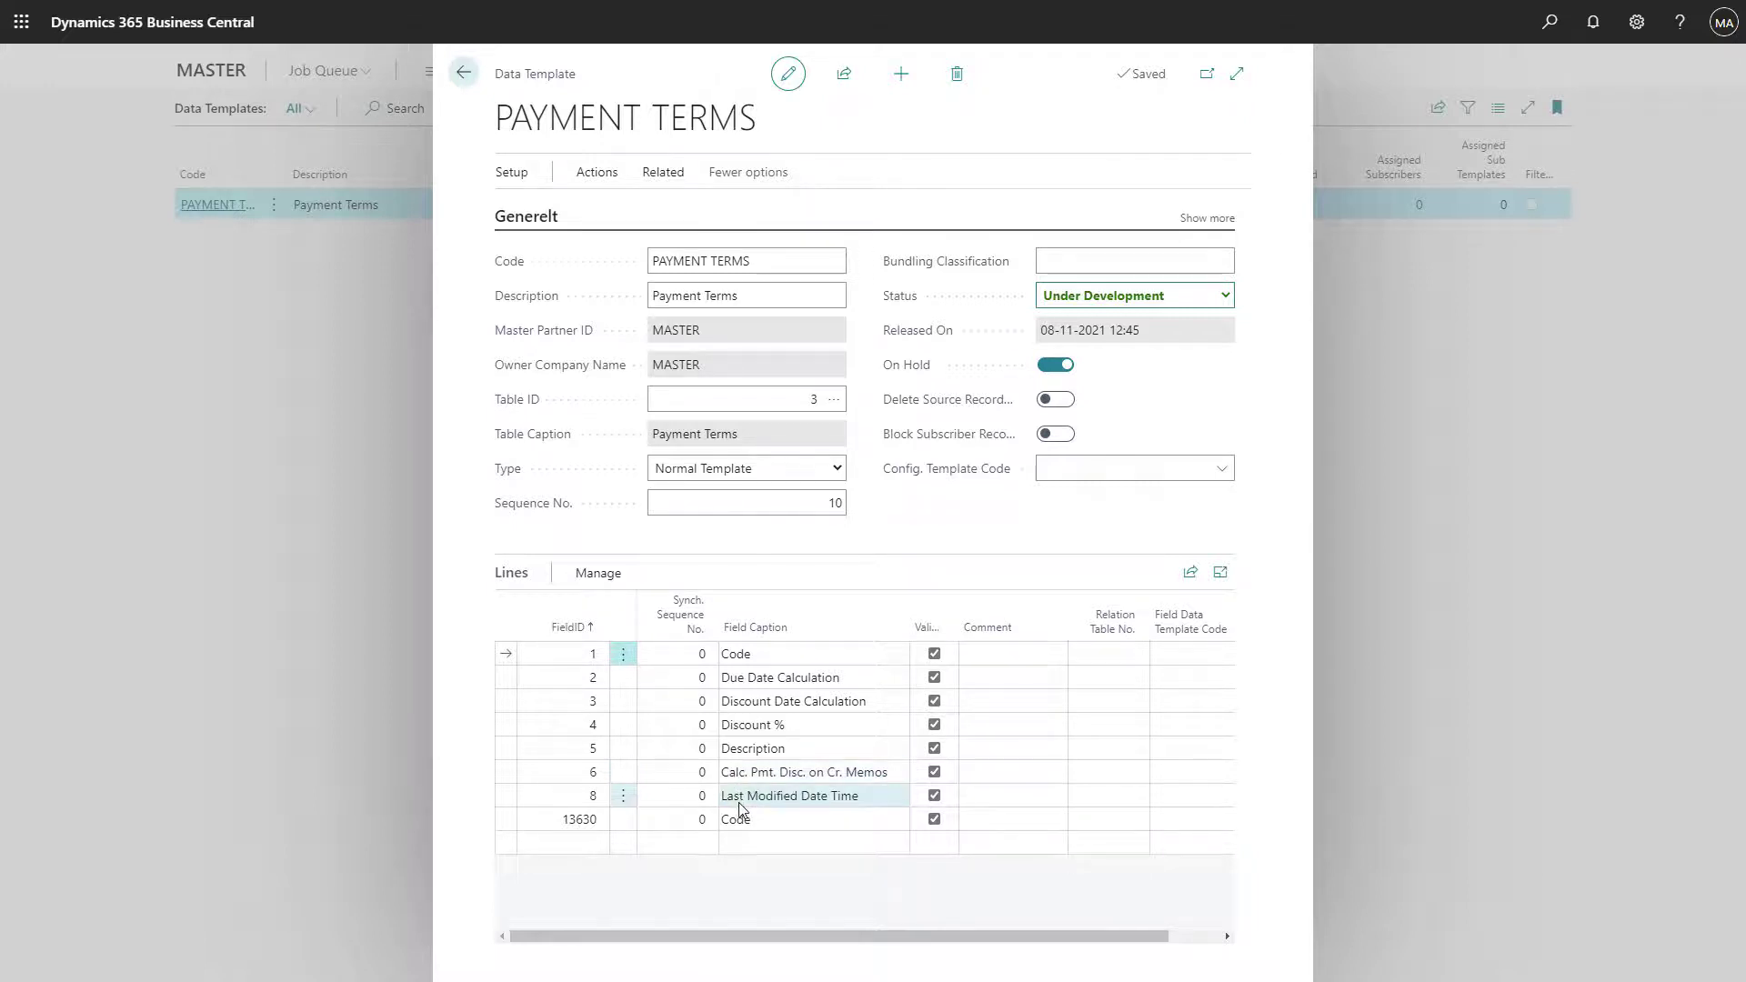
# - Delete the Last Modified Date Time and final Code lines, confirming the deletion
pyautogui.click(787, 795)
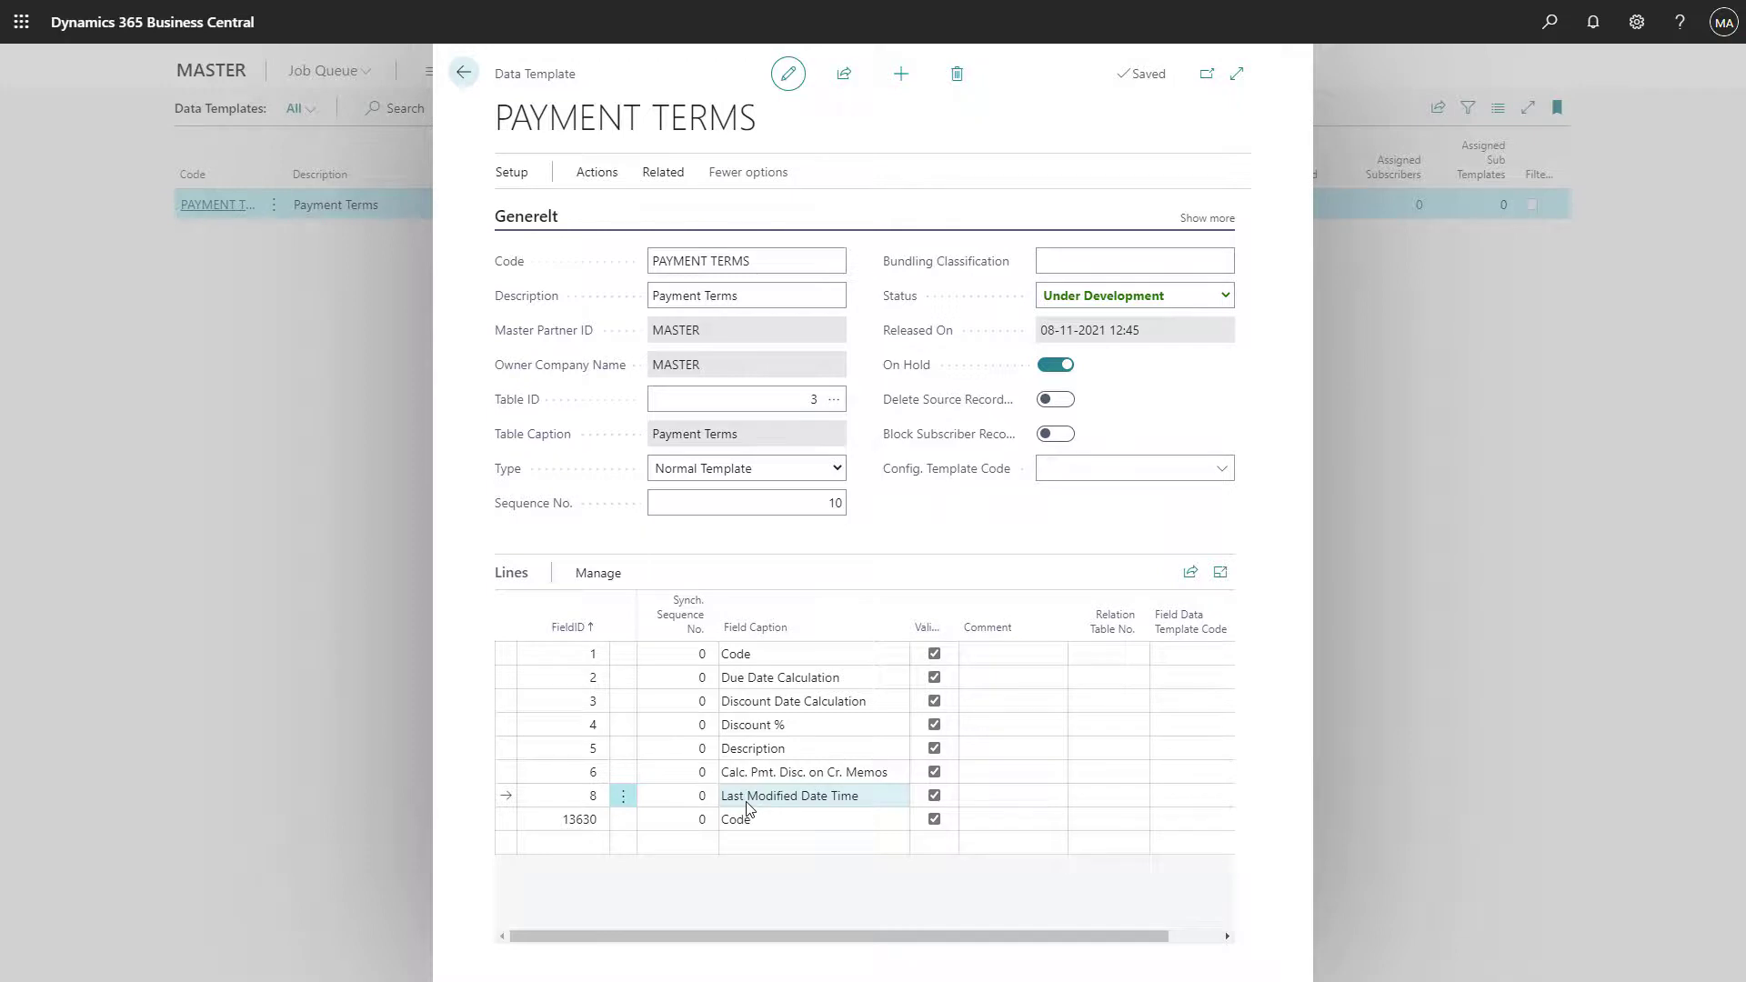
pyautogui.click(597, 573)
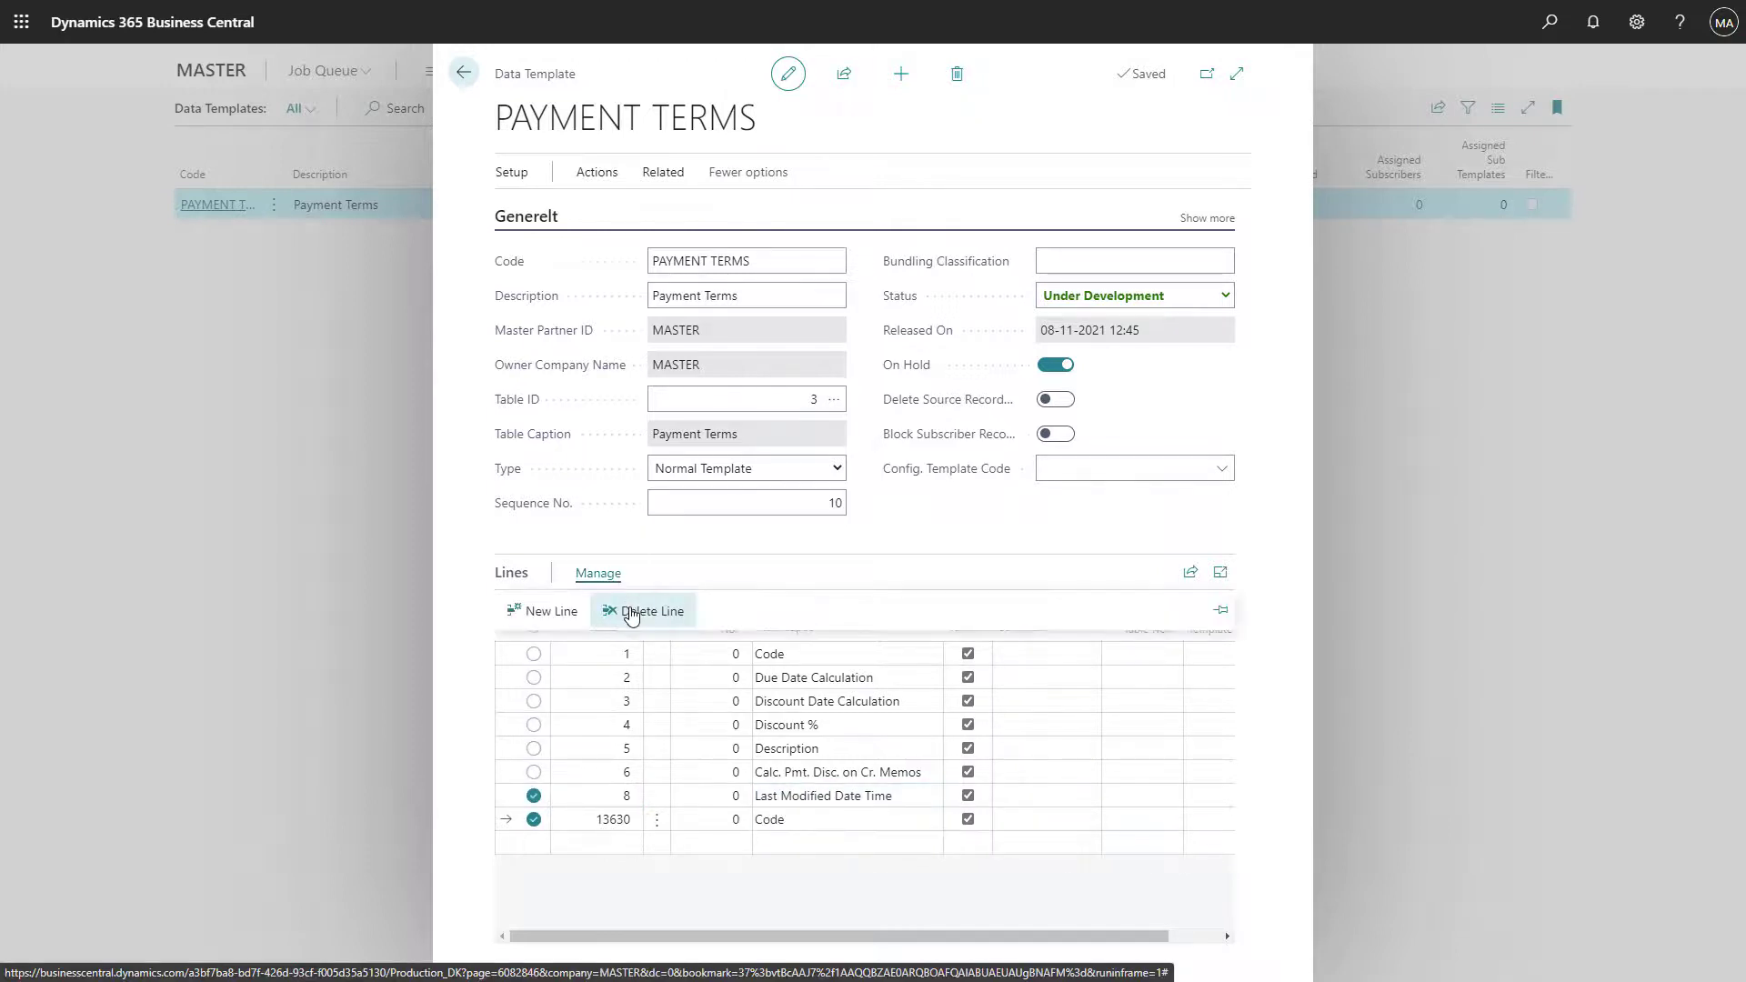
pyautogui.click(642, 612)
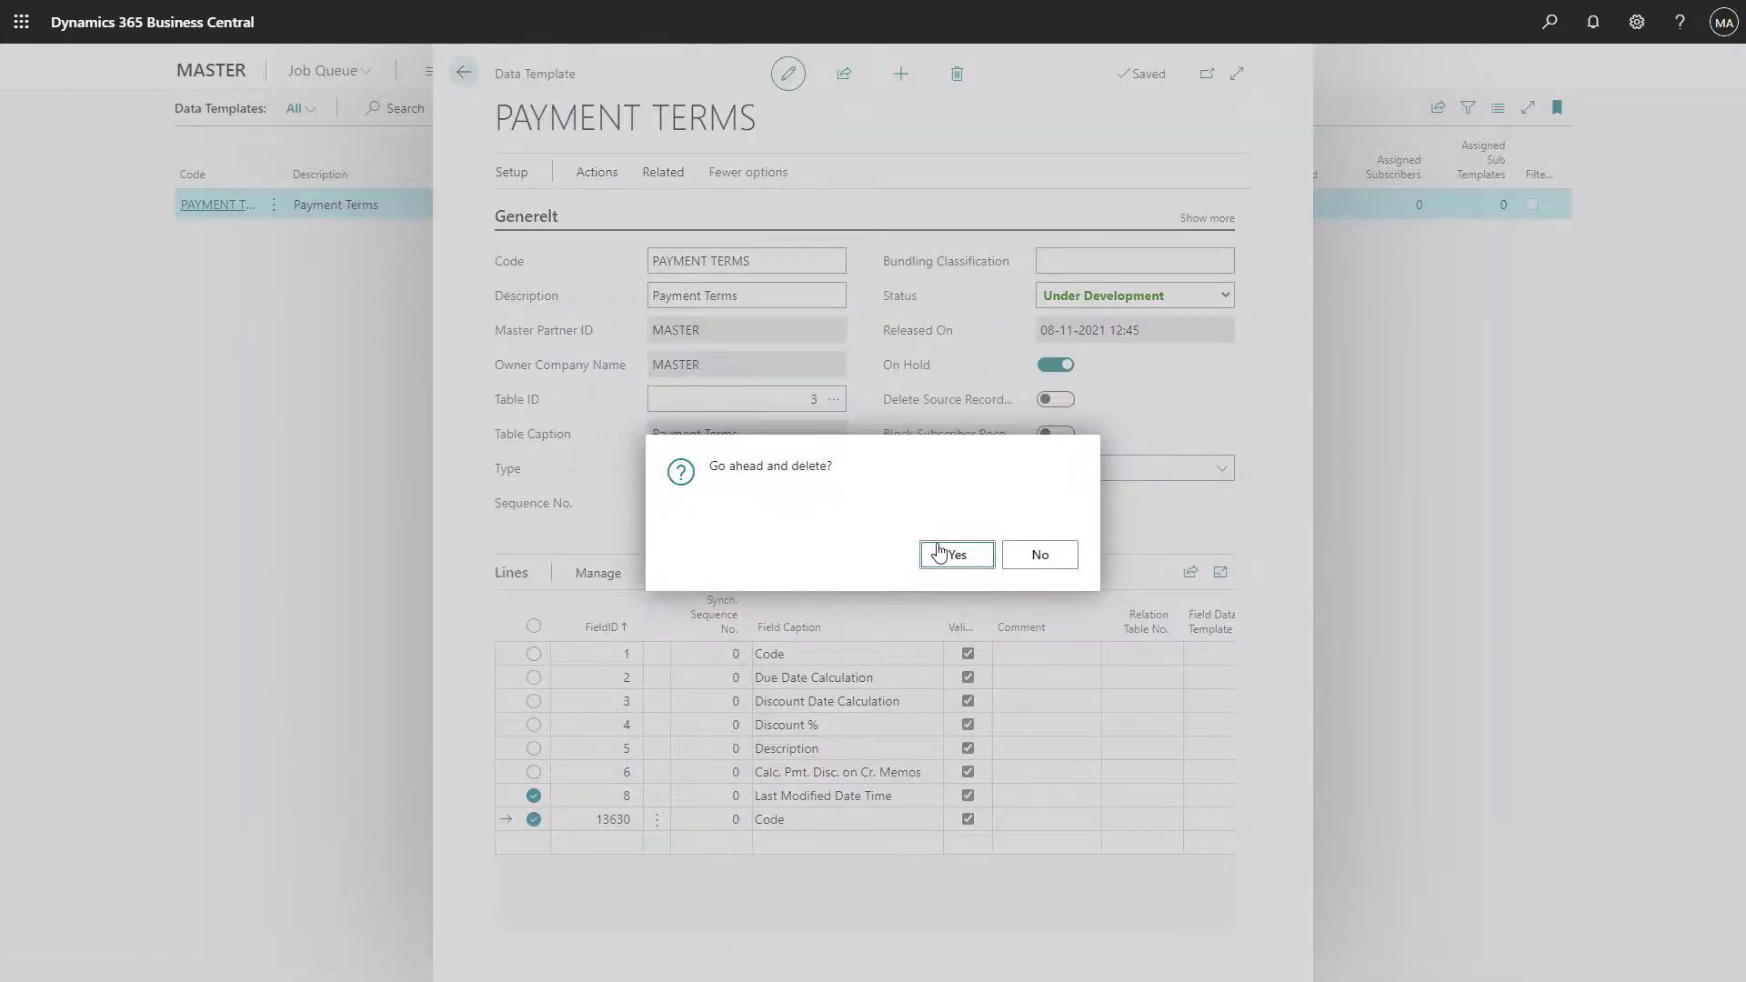
pyautogui.click(948, 555)
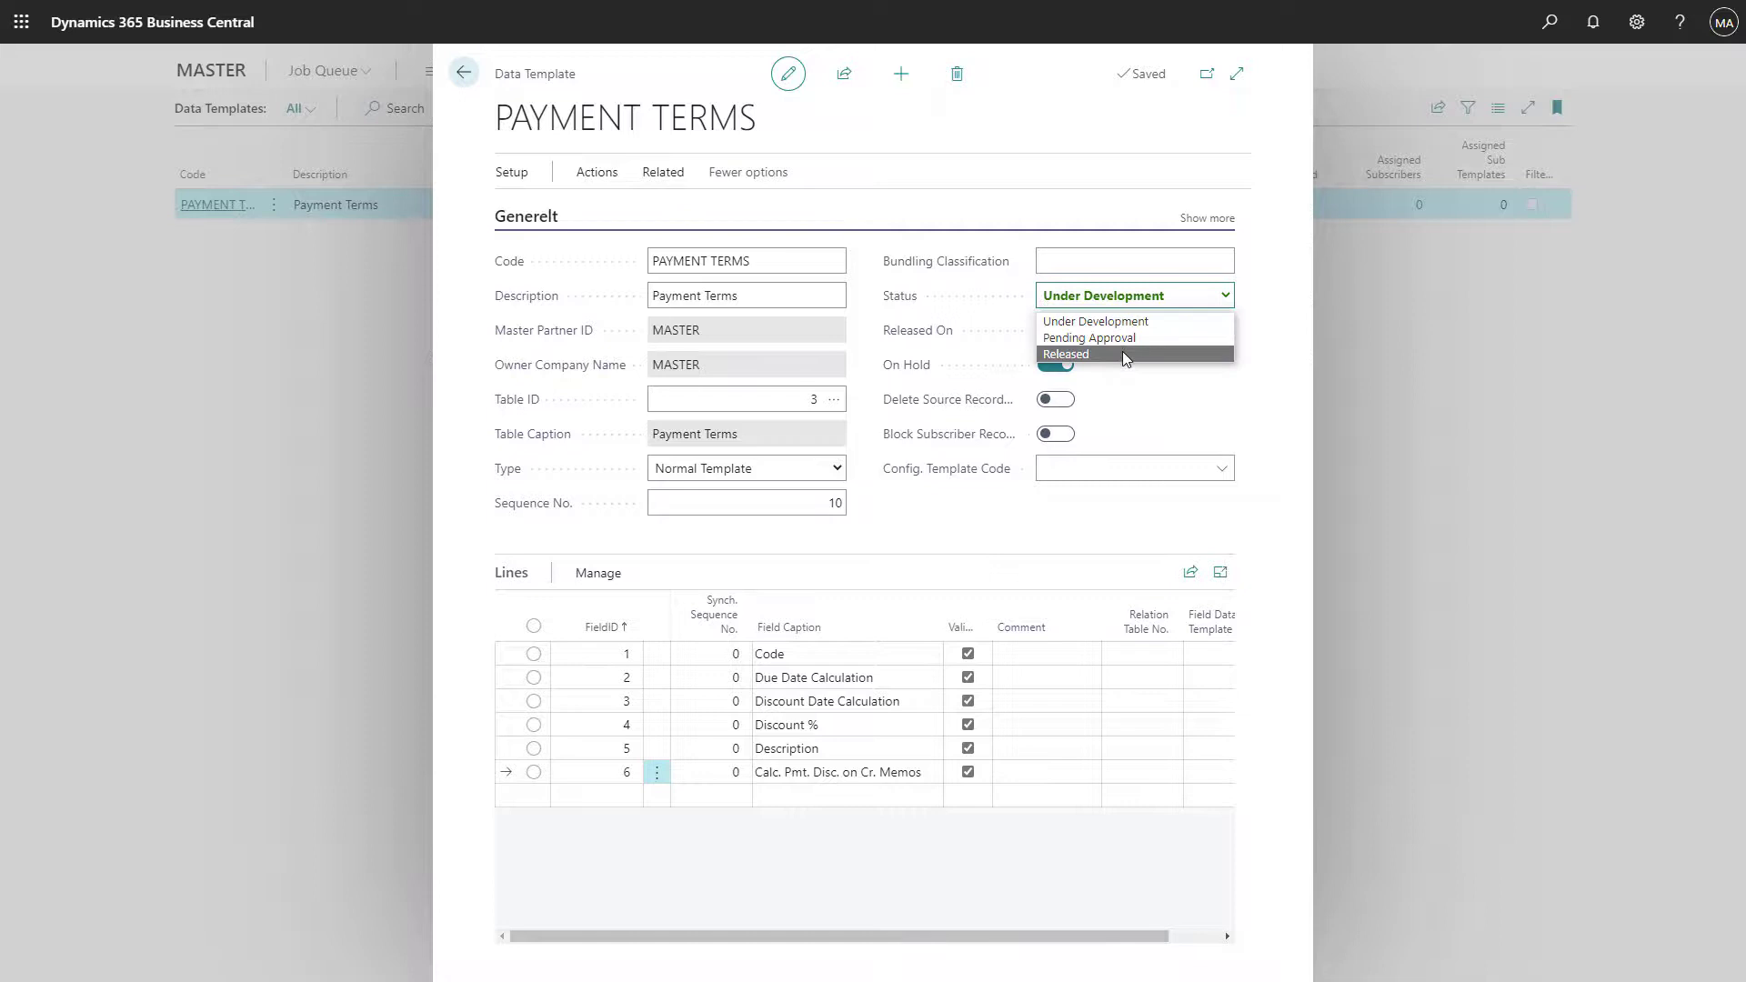
# - Set the template Status back to Released
pyautogui.click(1066, 353)
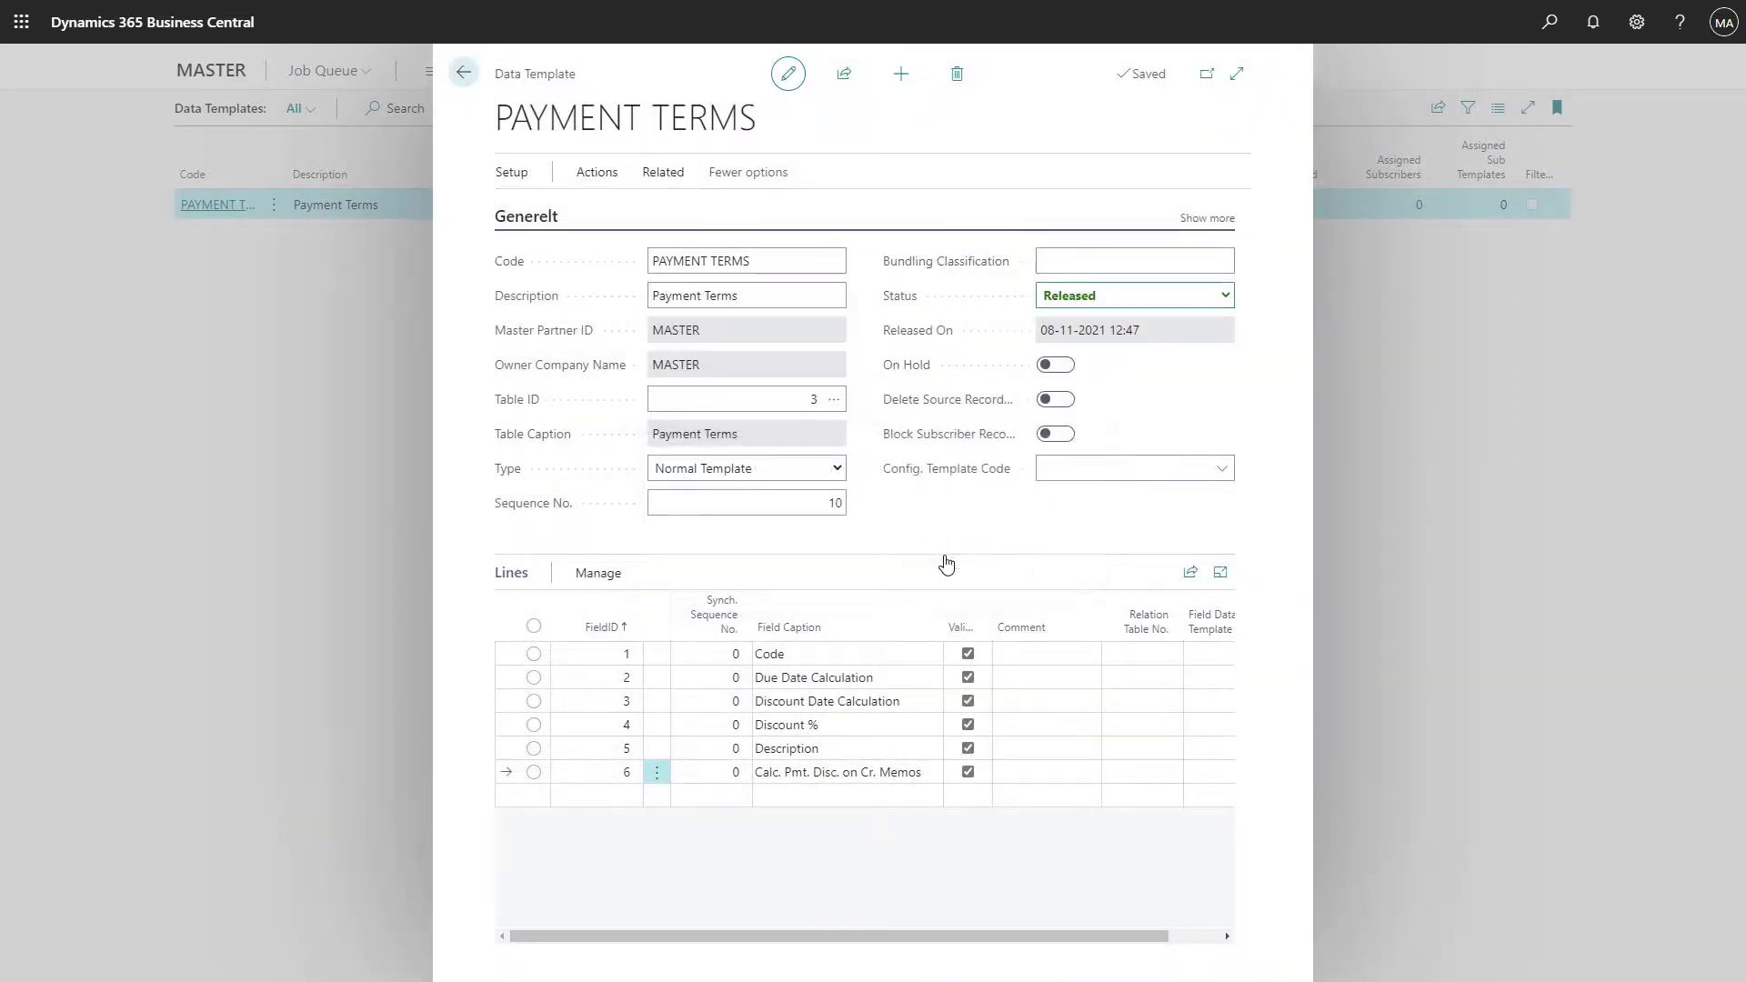
pyautogui.moveTo(897, 528)
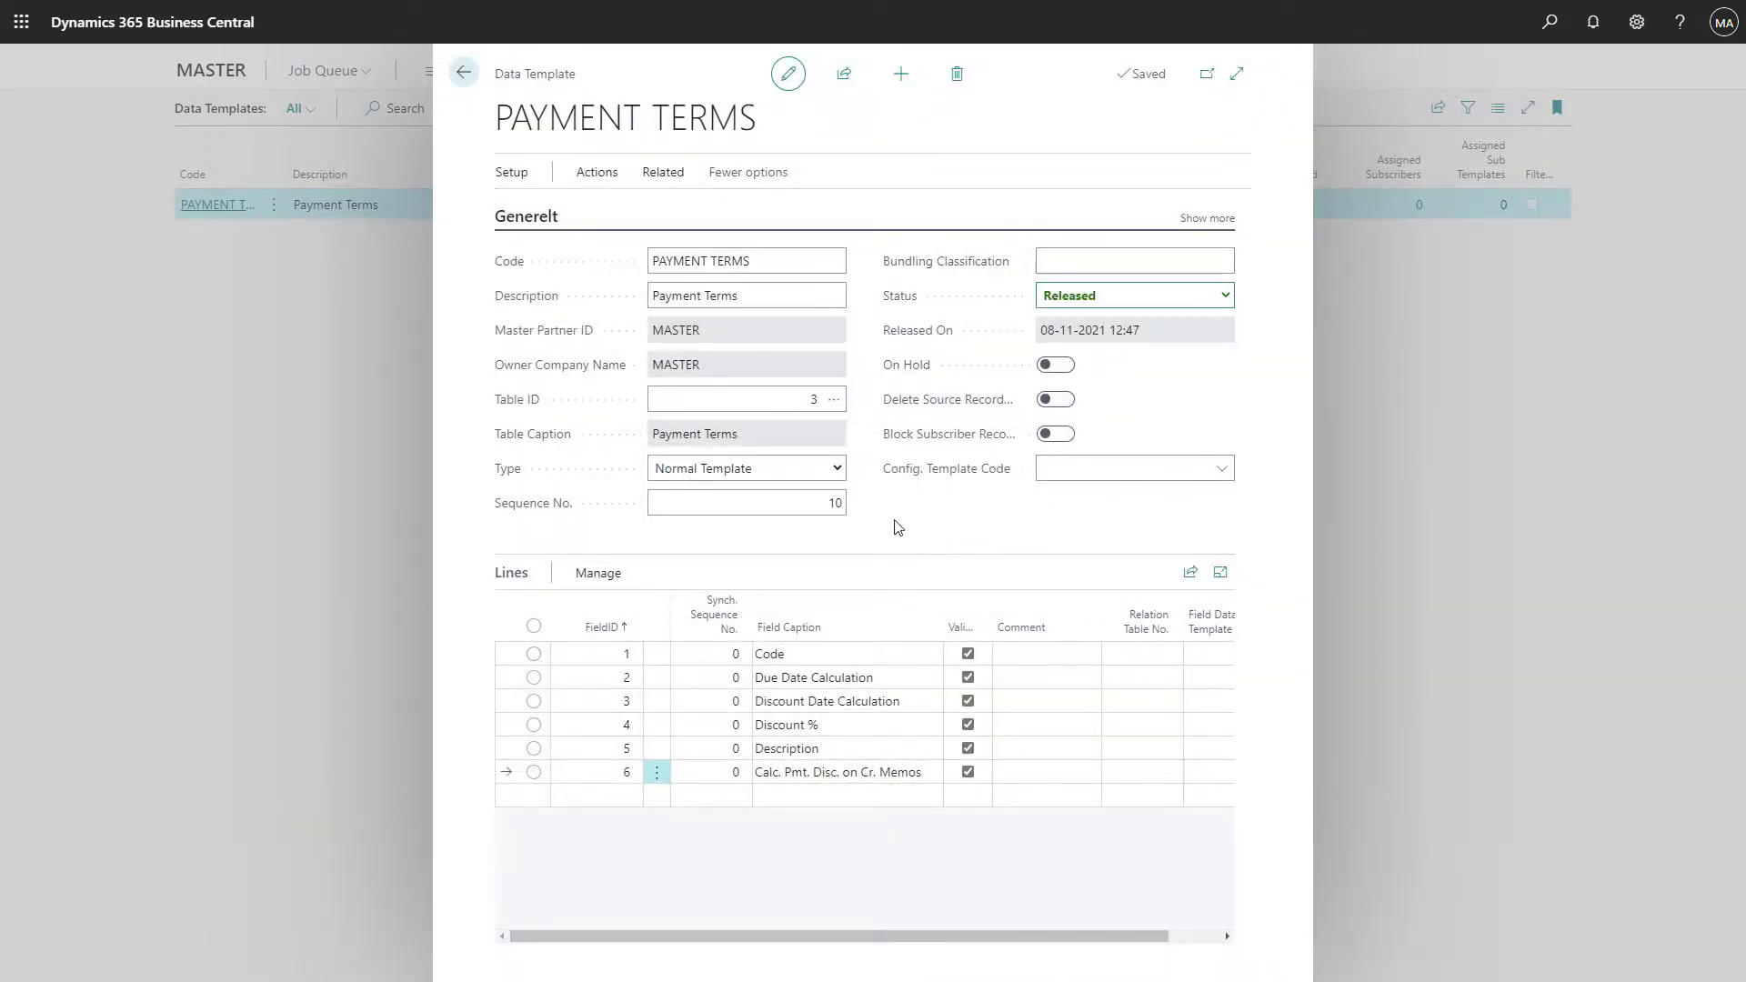
pyautogui.click(662, 171)
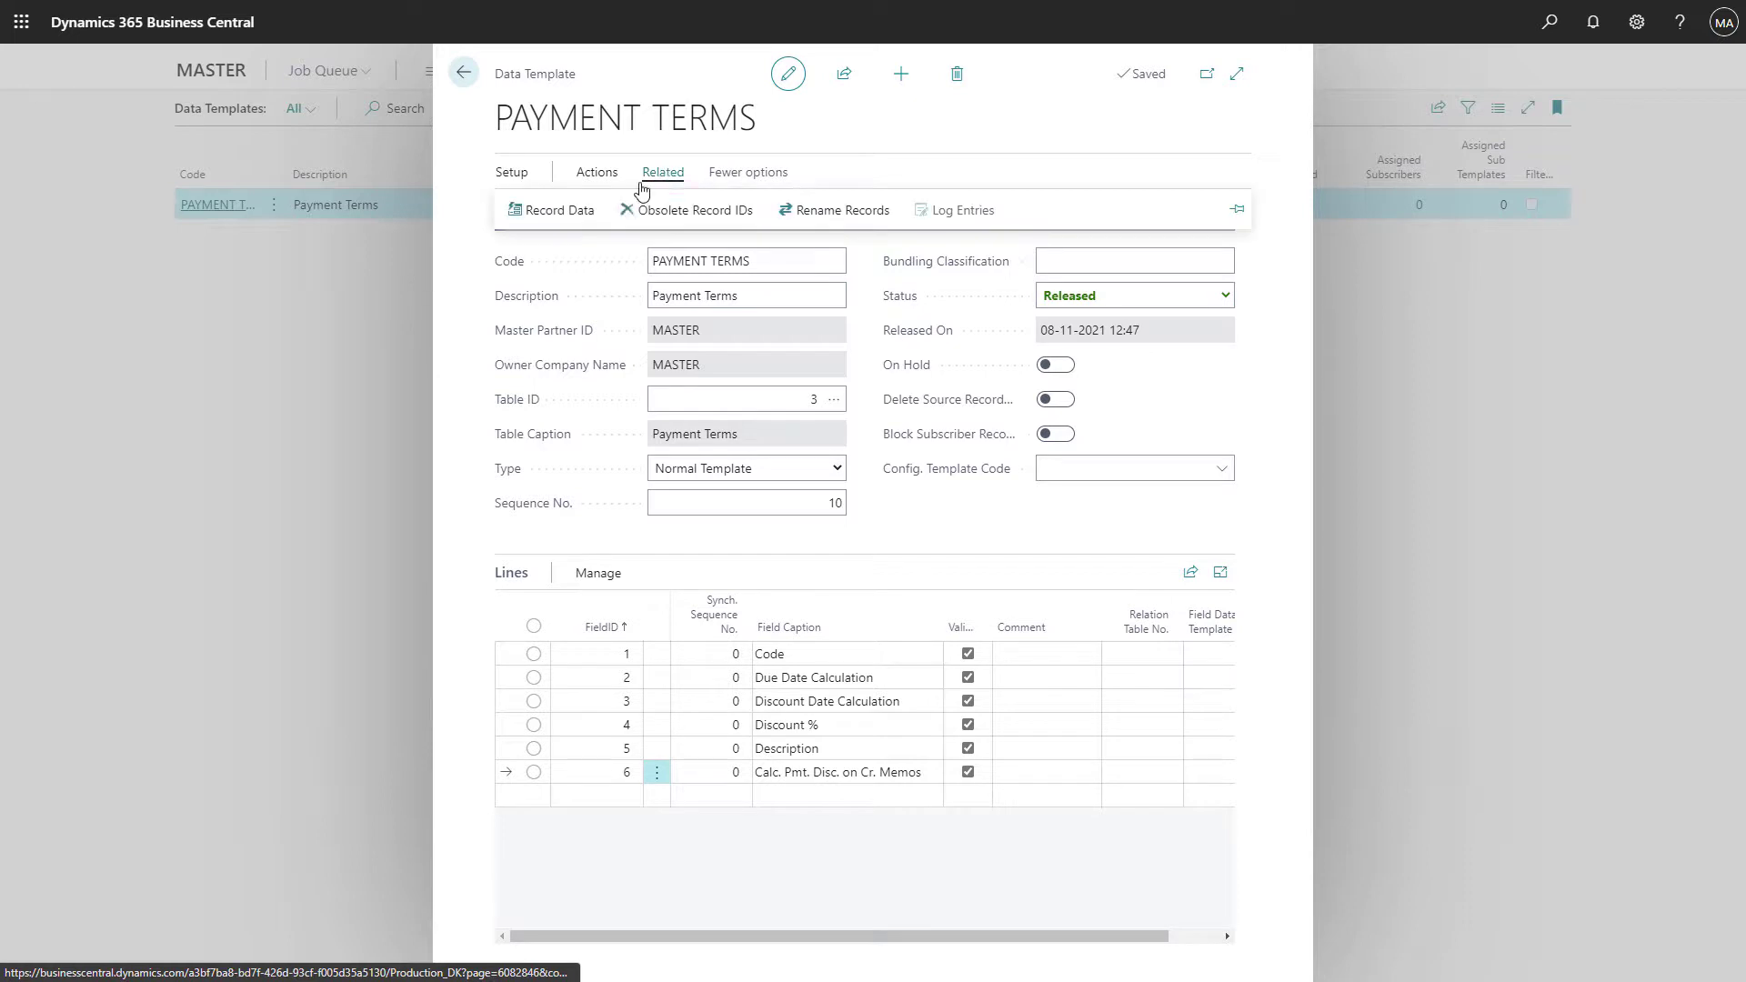
# - Show the Global Master Record Data page via Related > Record Data
pyautogui.click(558, 209)
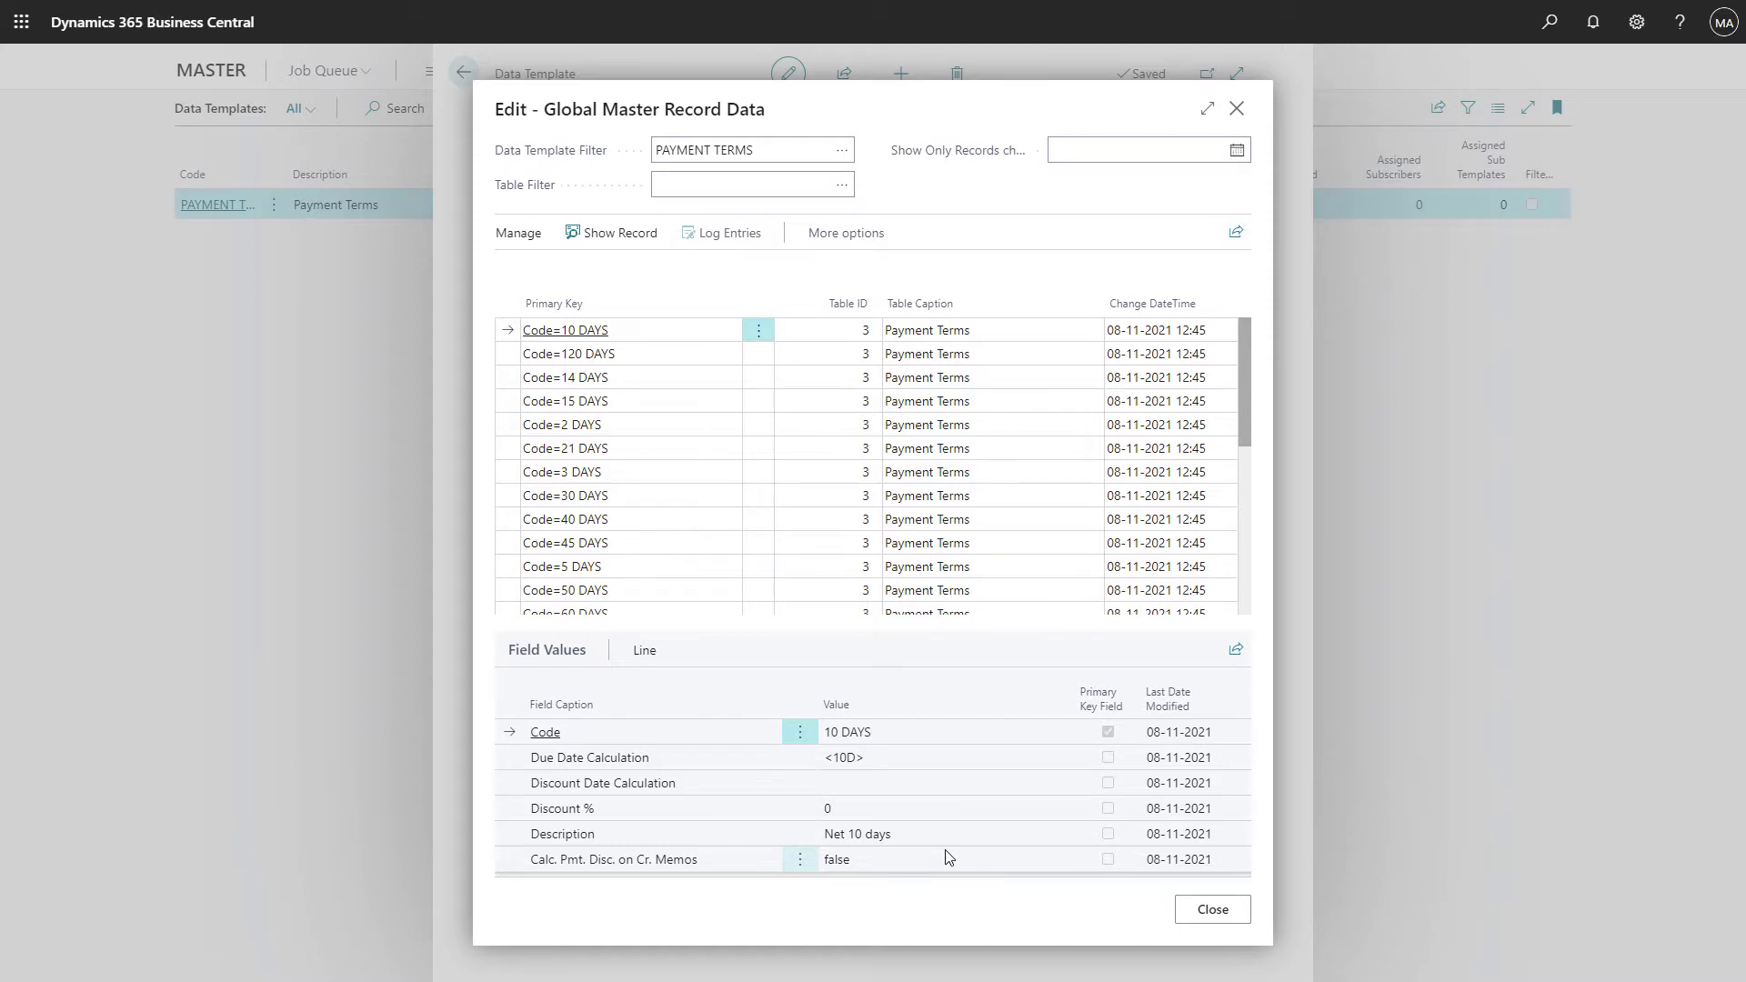
pyautogui.moveTo(944, 740)
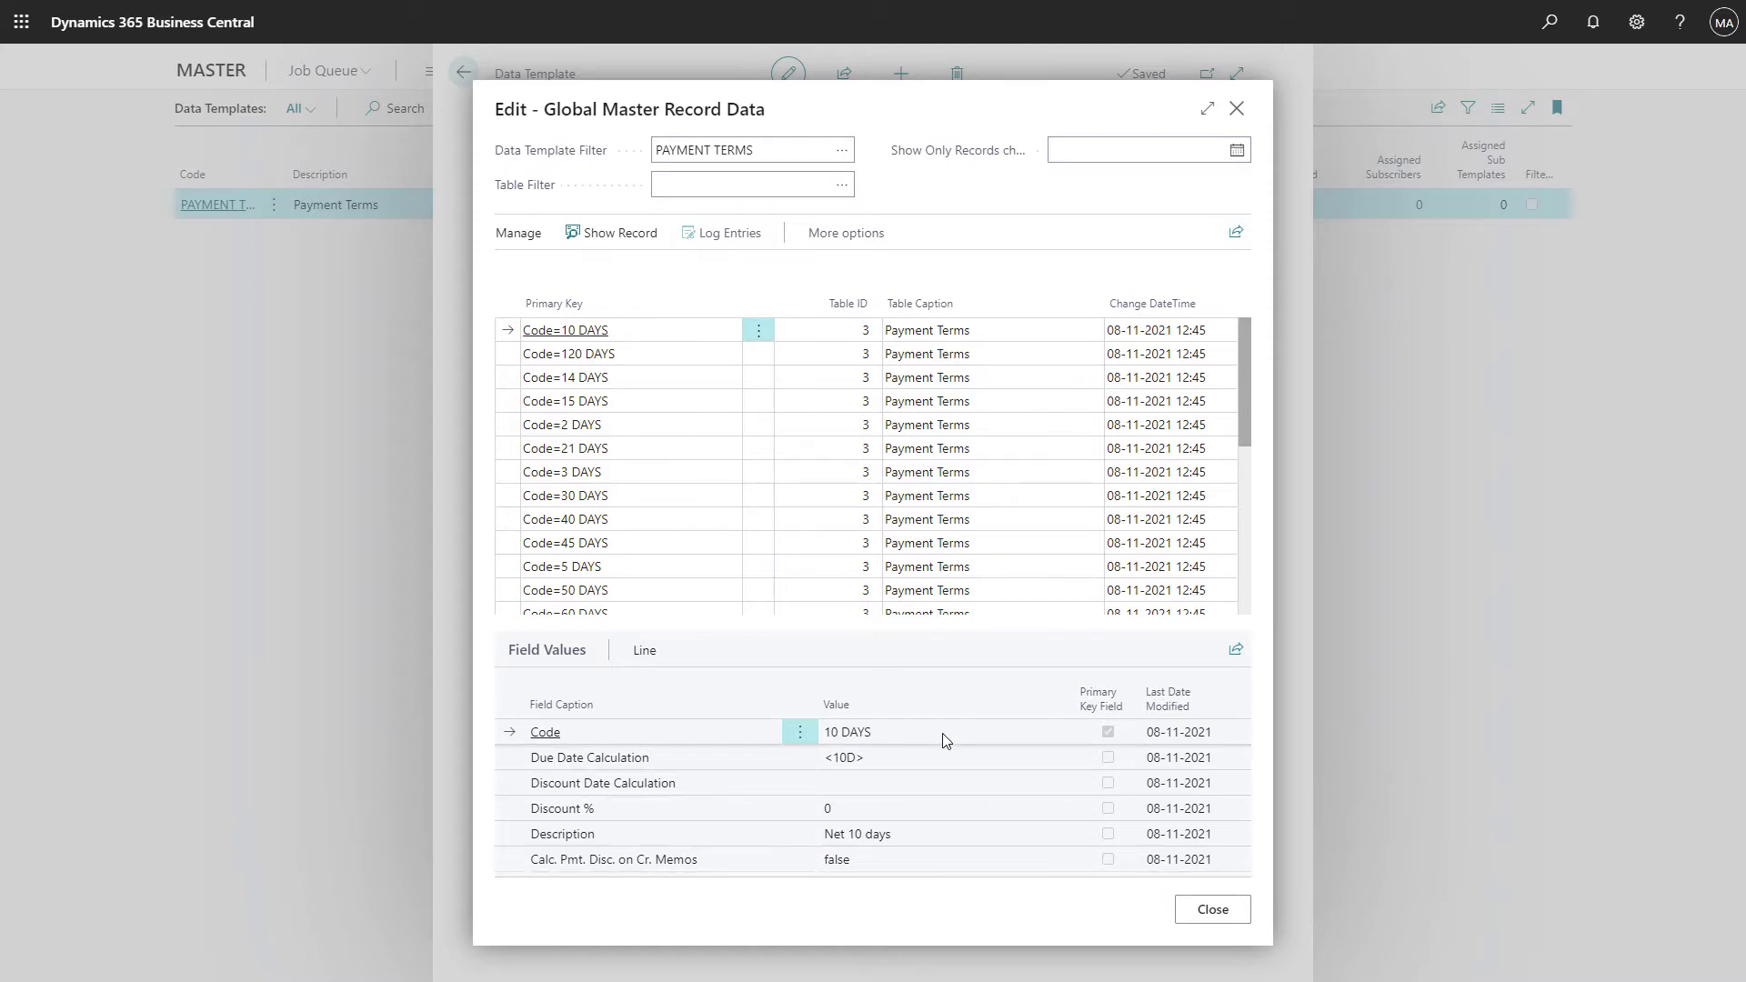